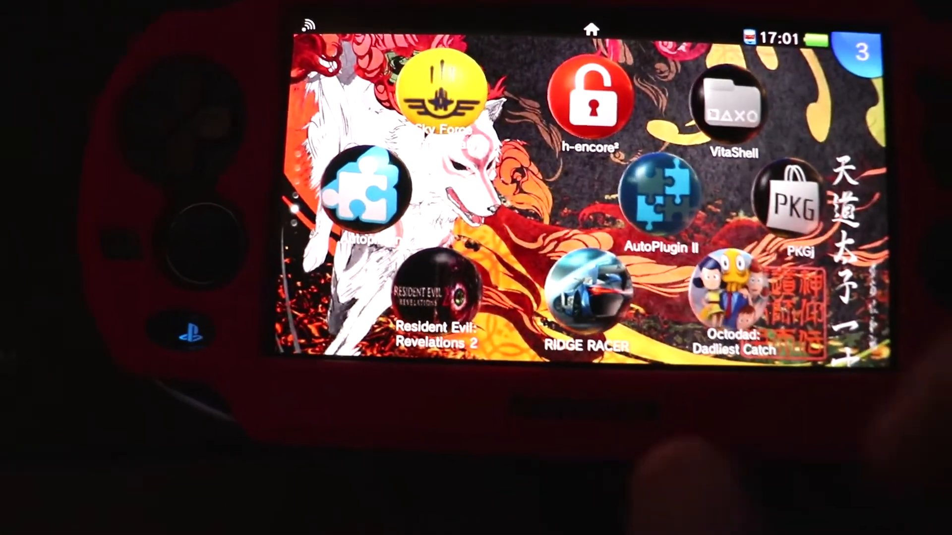
# Launch the PKGj package downloader from its home screen bubble.
pyautogui.click(789, 204)
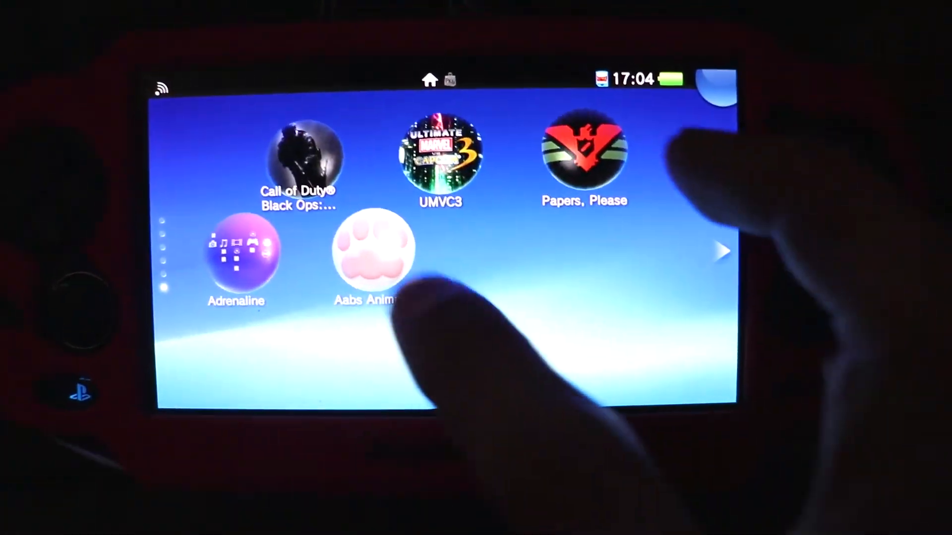
# Show the Aabs Animals LiveArea launch page from its home screen bubble.
pyautogui.click(372, 257)
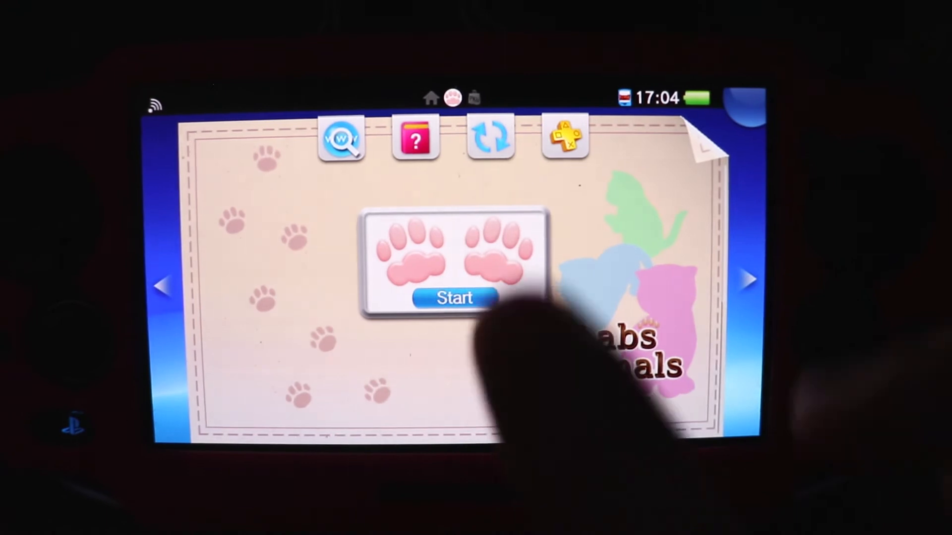